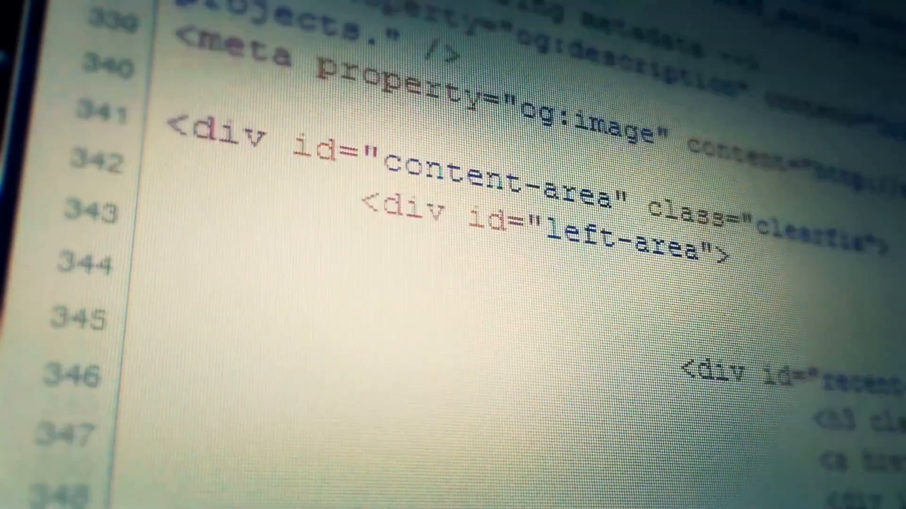
scroll("down", 3)
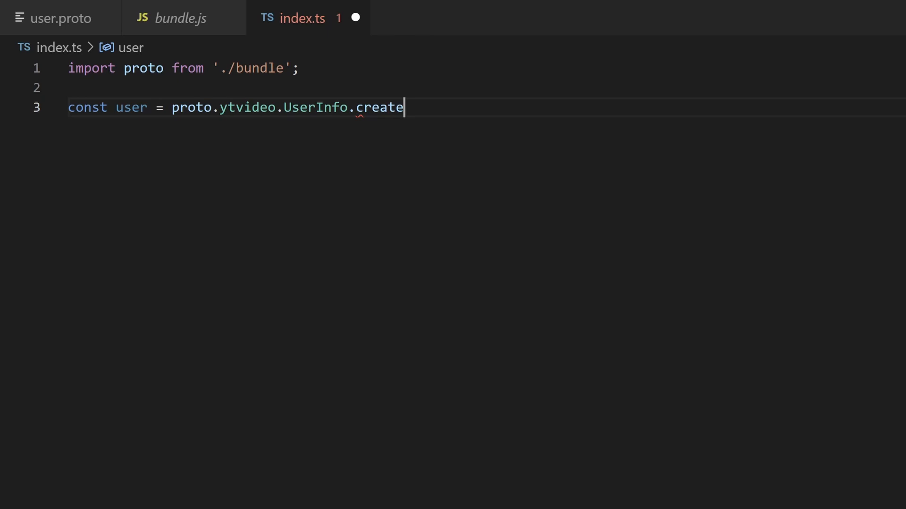
type("({")
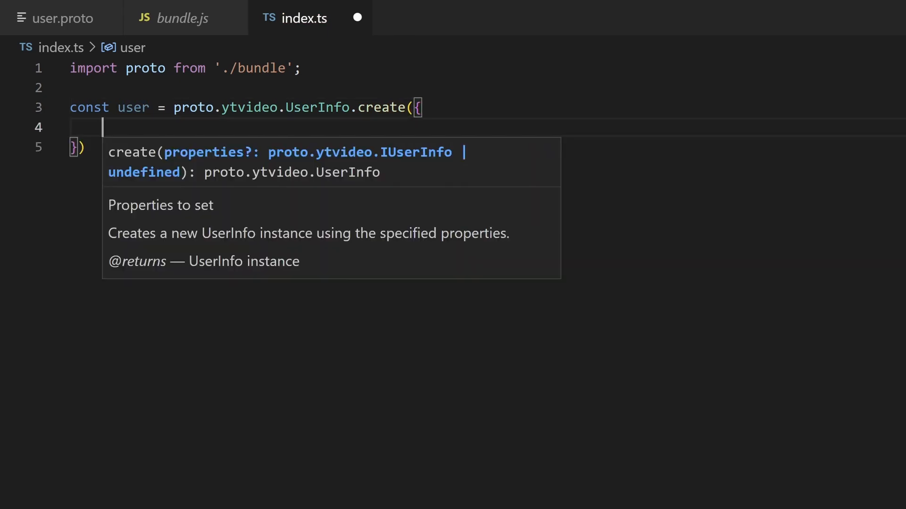
type("userId: 123")
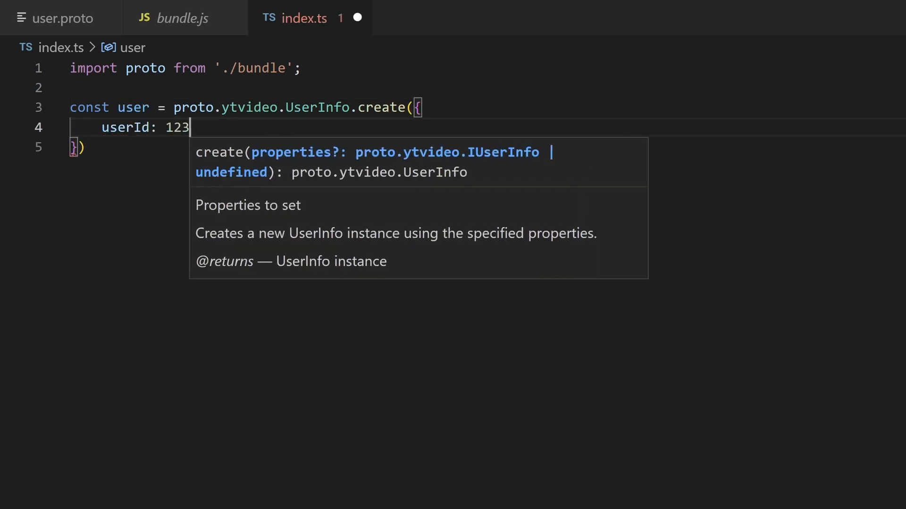
type("4,")
type("const userWriter =")
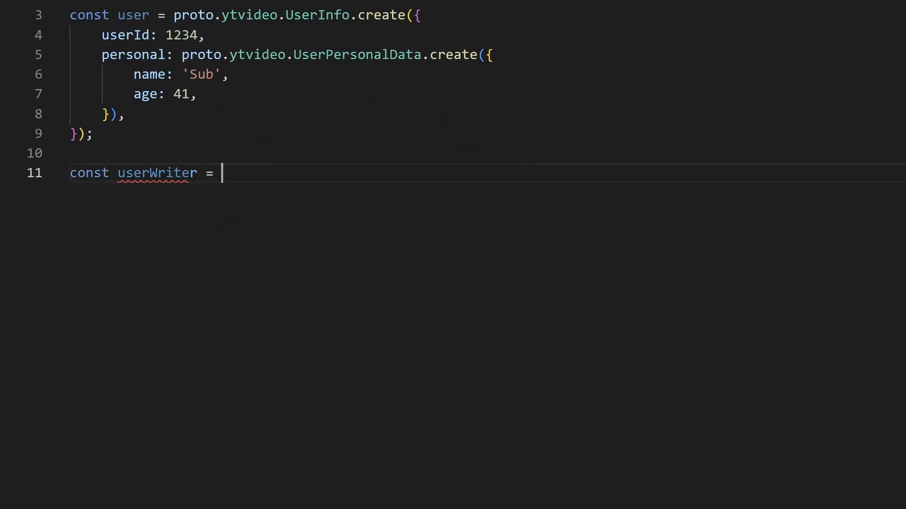
type("proto.ytvideo.UserInfo.")
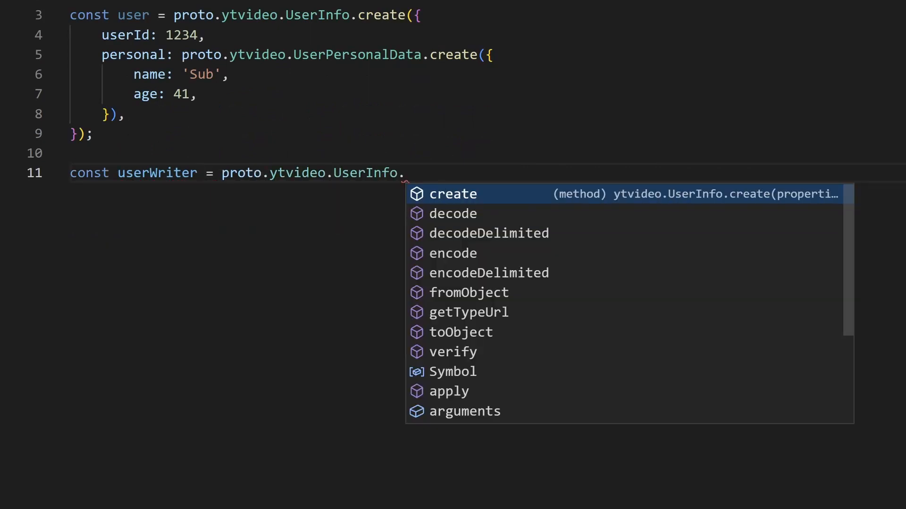
type("encode(user")
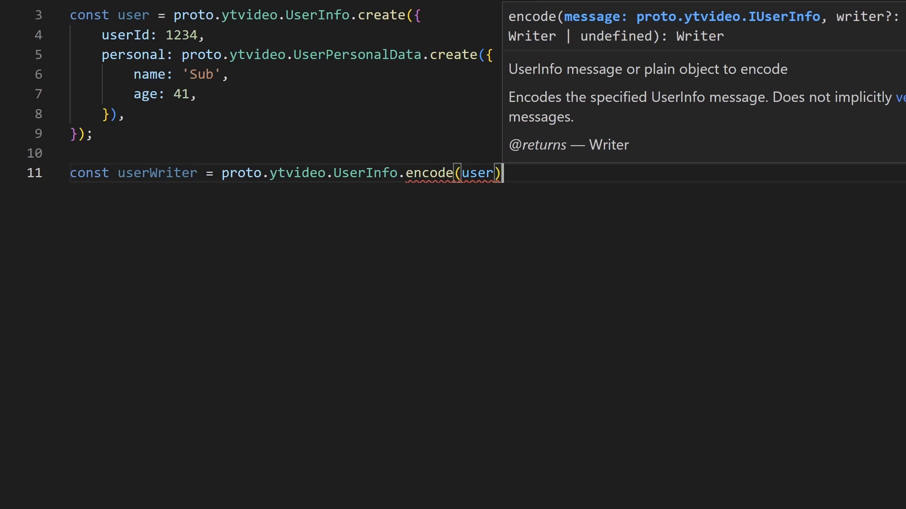
type("const userBytes = userWriter.finish();")
type("const userDecoded")
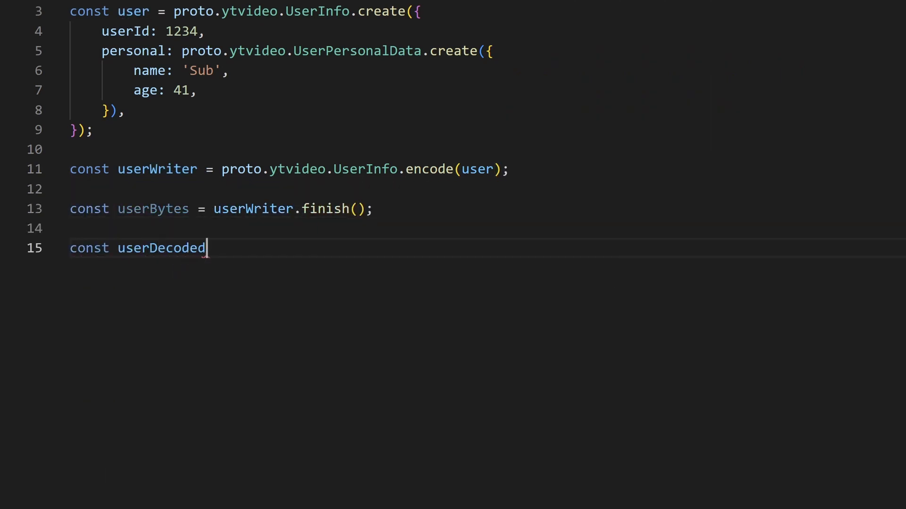
type("= proto.ytvideo.UserInfo.decode(")
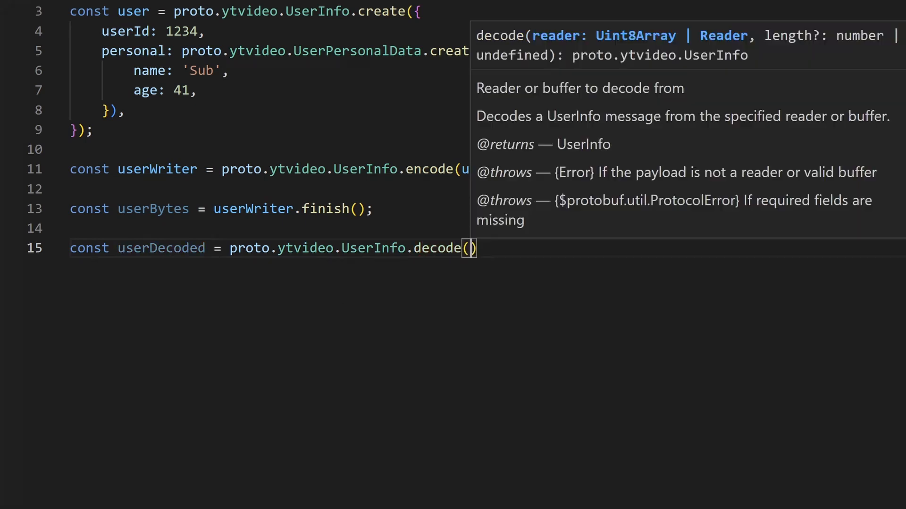
type("console.log(")
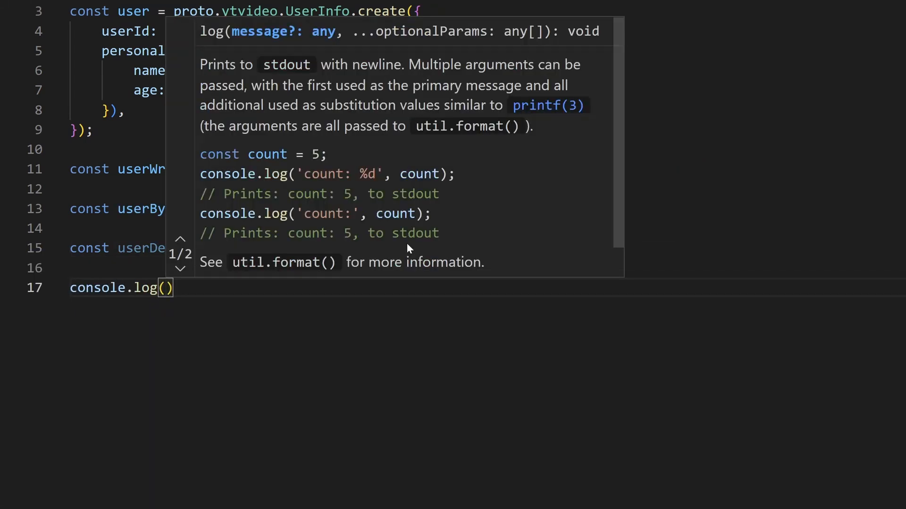
type("'Original proto: ', u")
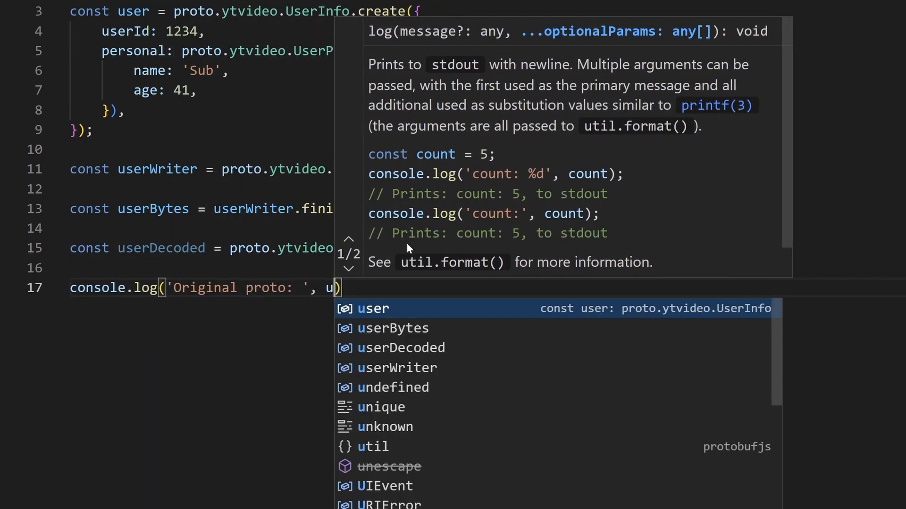